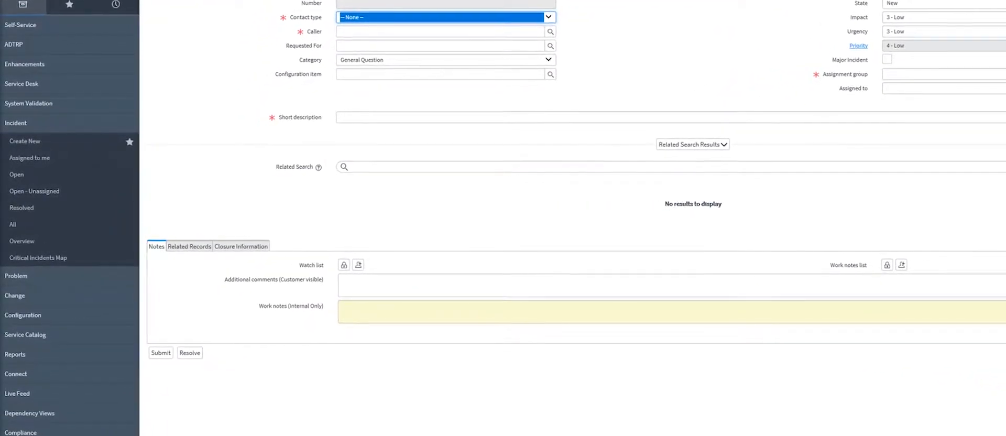
# Start a new incident with contact type Walk-in and caller ETS Multimedia (looked up as 'ets')
pyautogui.scroll(-3)
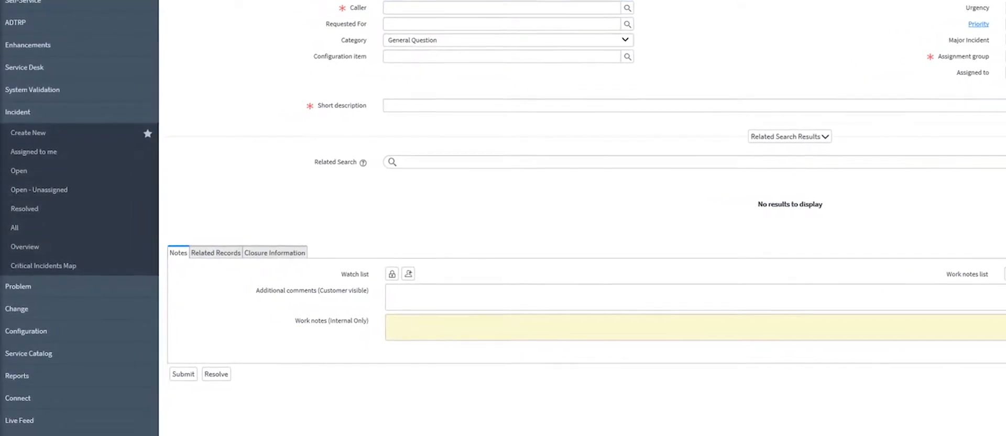
pyautogui.scroll(-3)
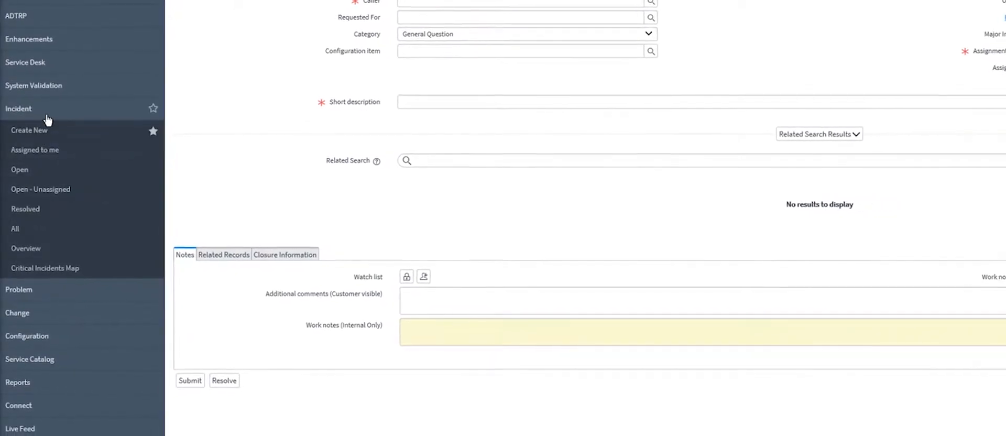
pyautogui.scroll(3)
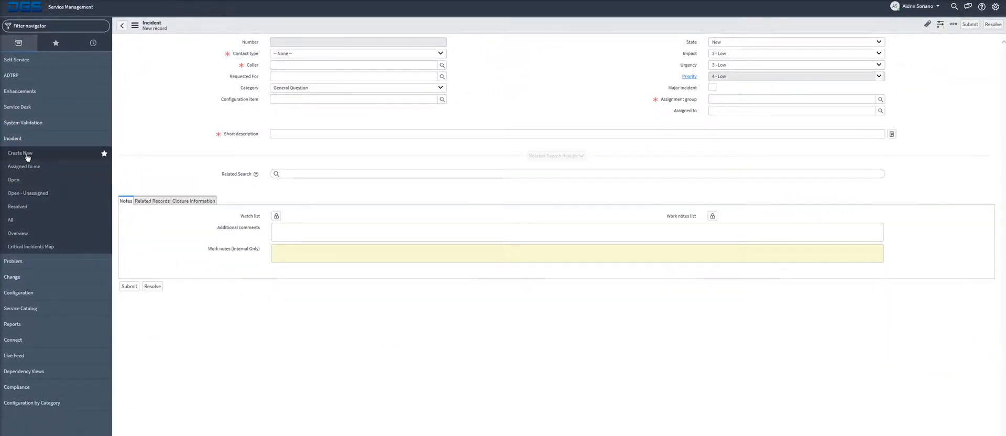
pyautogui.click(357, 54)
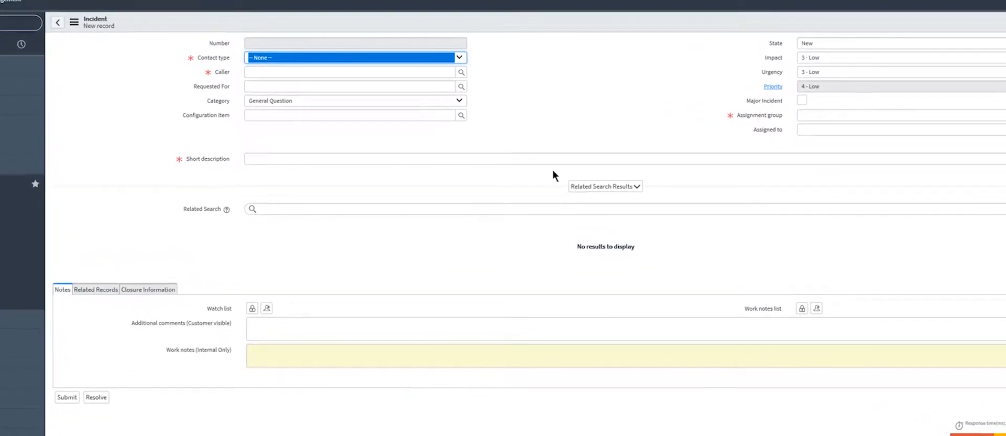
pyautogui.click(458, 58)
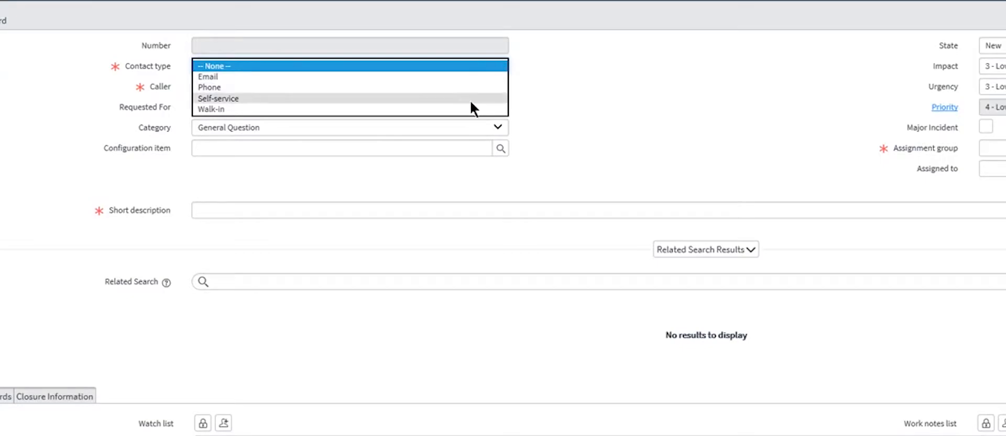
pyautogui.click(211, 109)
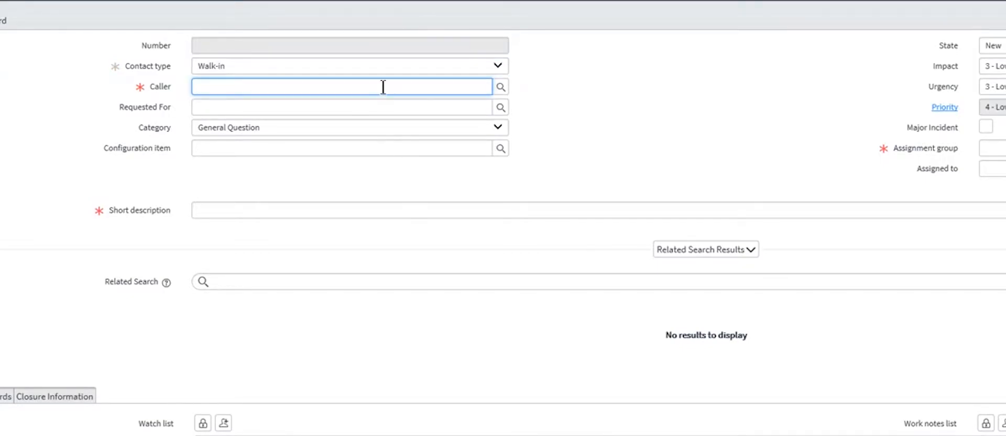
pyautogui.write('ets')
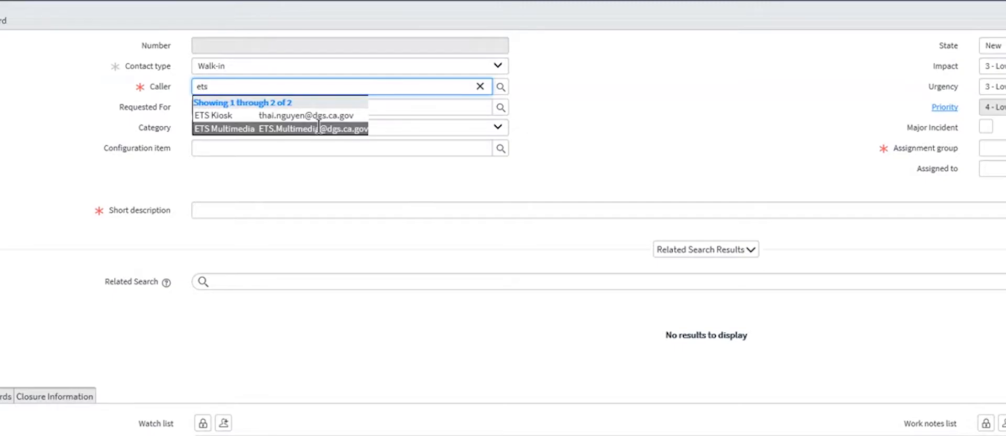
pyautogui.click(225, 127)
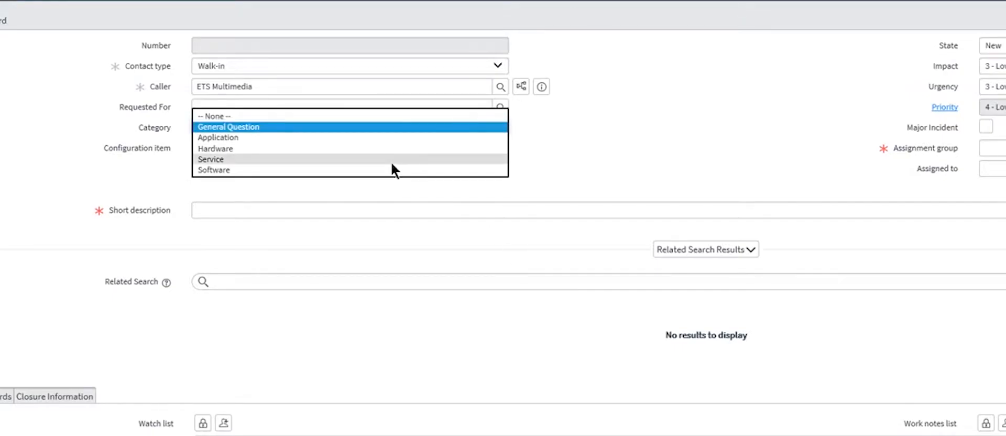
# Set category Software, software Microsoft Outlook 2016, and fill in the configuration item
pyautogui.click(213, 169)
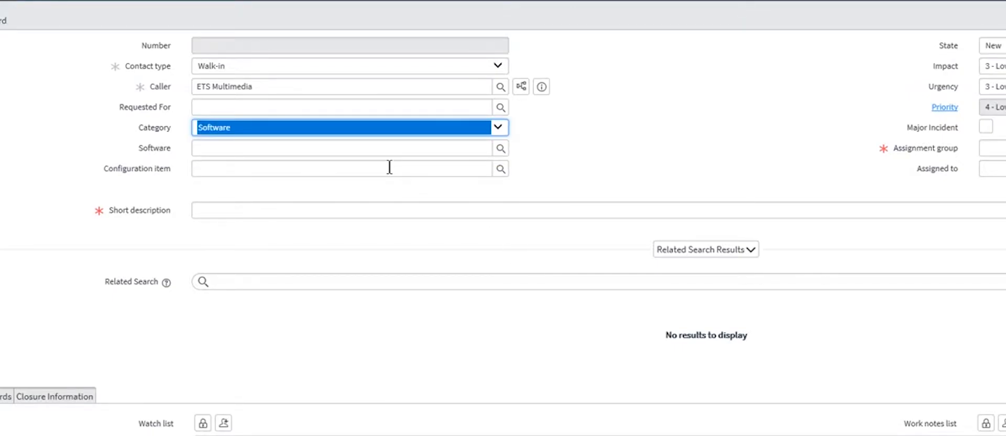
pyautogui.click(347, 149)
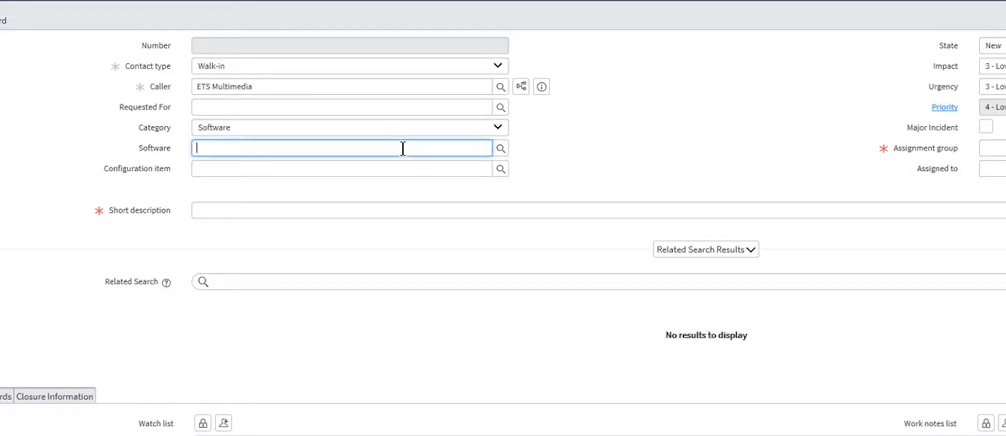
pyautogui.write('mi')
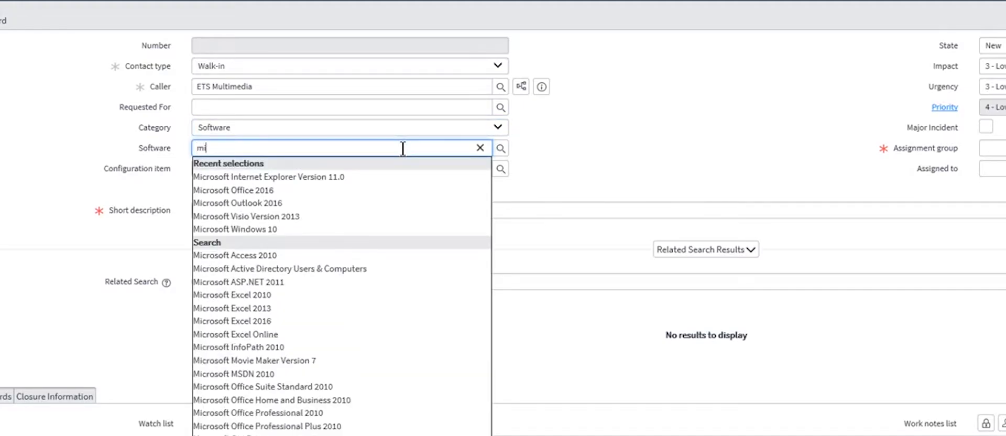
pyautogui.click(237, 203)
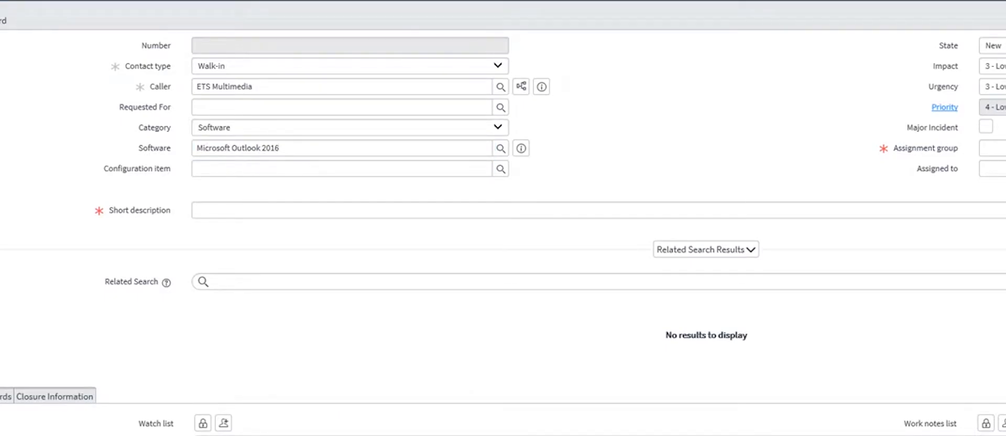
pyautogui.moveTo(555, 365)
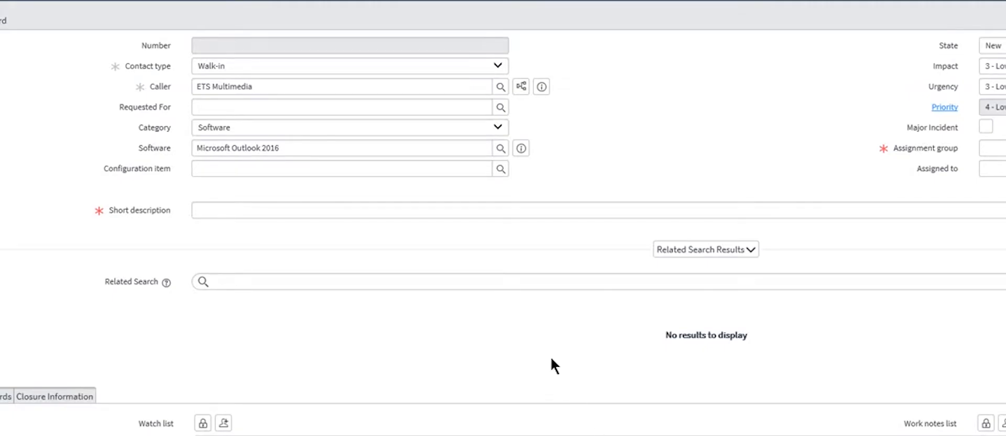
pyautogui.click(342, 168)
pyautogui.write('LA05WTST002')
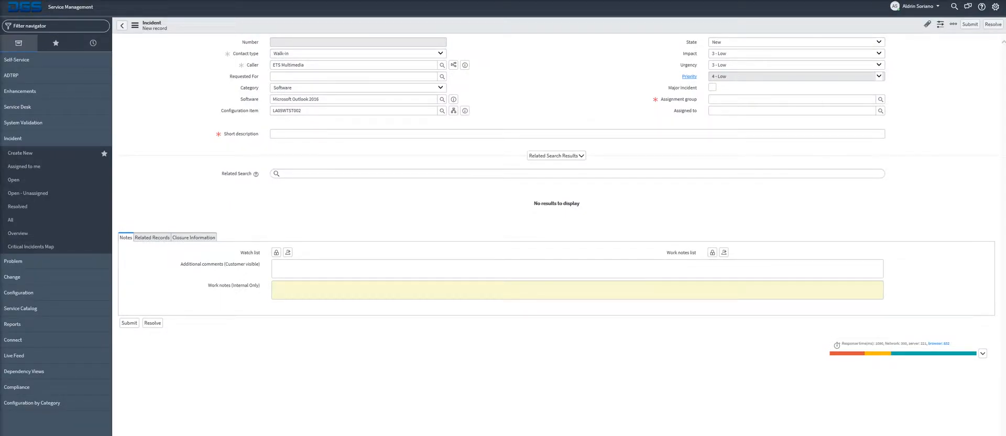
# Set state In Progress, impact and urgency 2 - Medium, and search assignment groups with 'des'
pyautogui.click(135, 25)
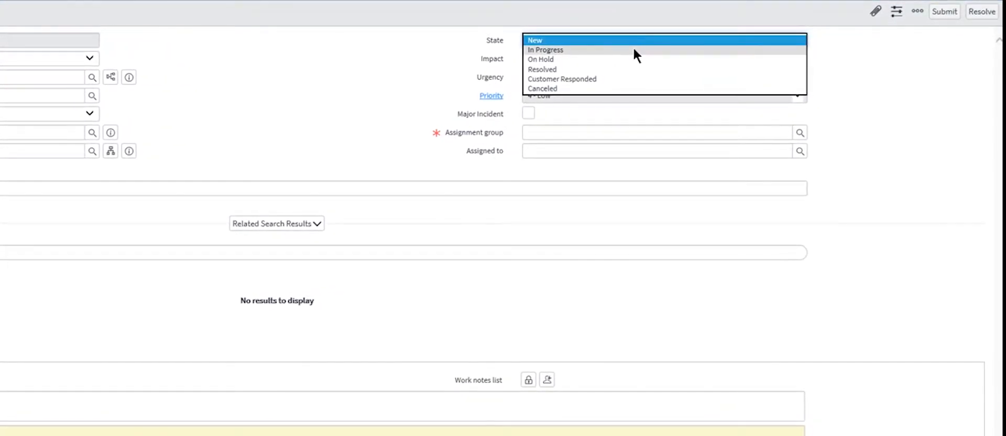
pyautogui.click(545, 49)
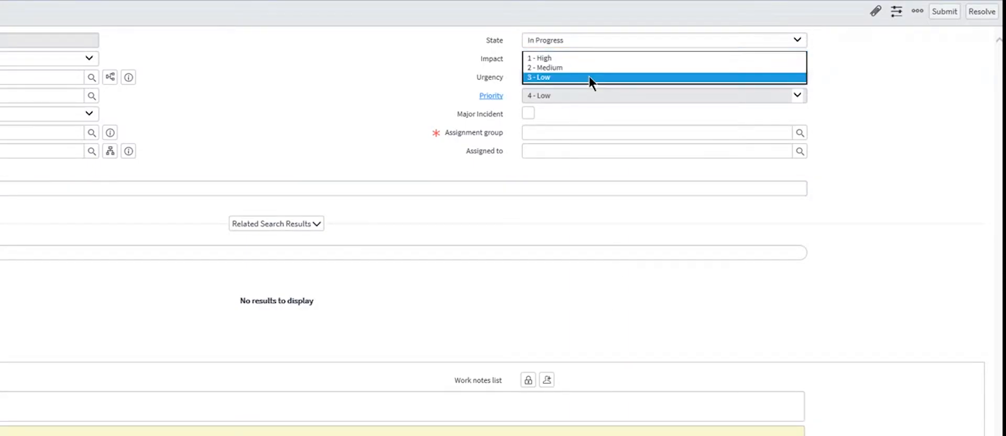
pyautogui.click(544, 67)
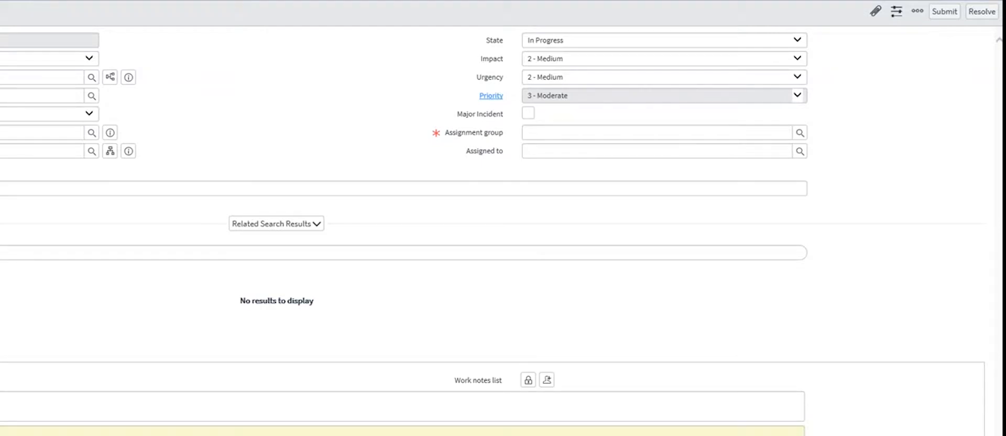
pyautogui.write('des')
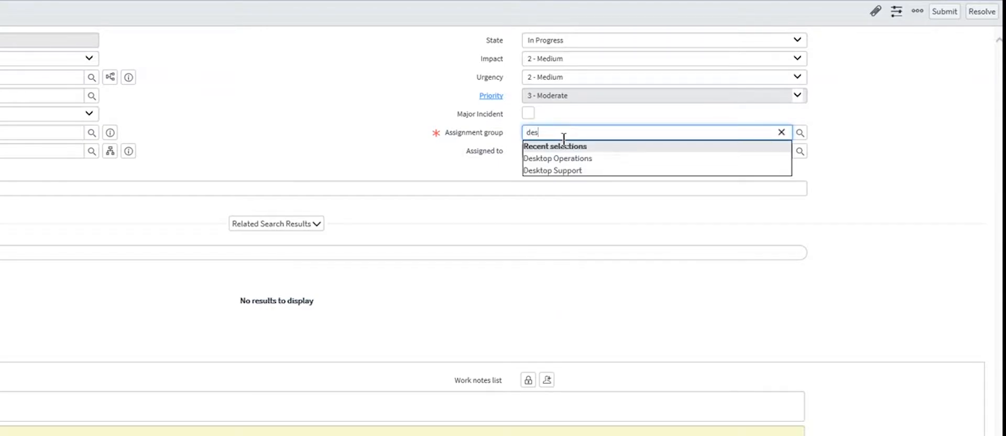
# Assign to Desktop Support and enter short description 'Outlook emails are not updating.'
pyautogui.click(553, 170)
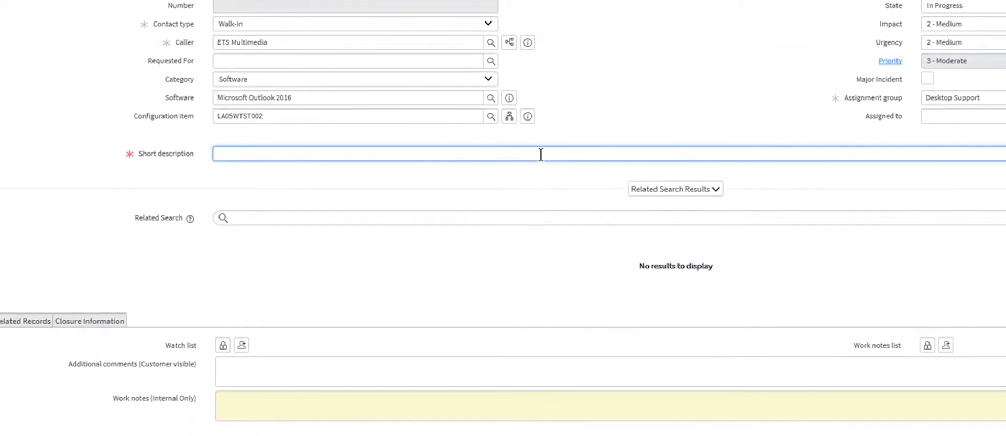
pyautogui.write('Outlook emails are not updating.')
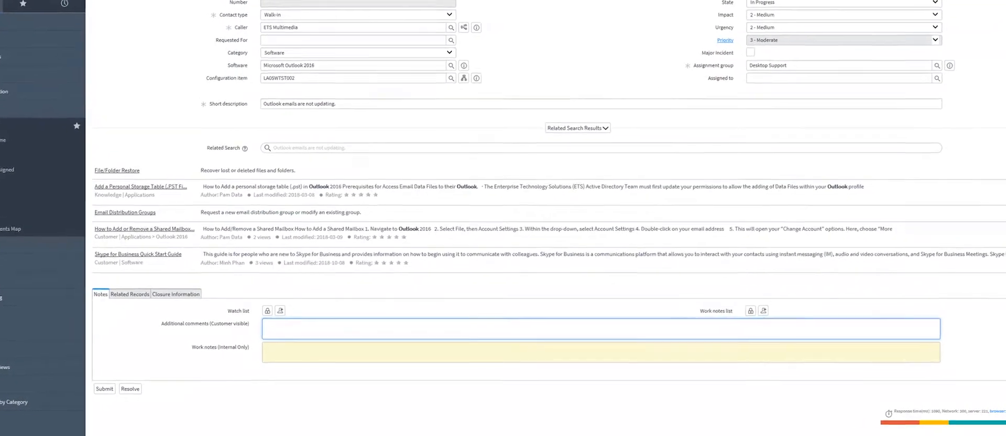
pyautogui.scroll(-3)
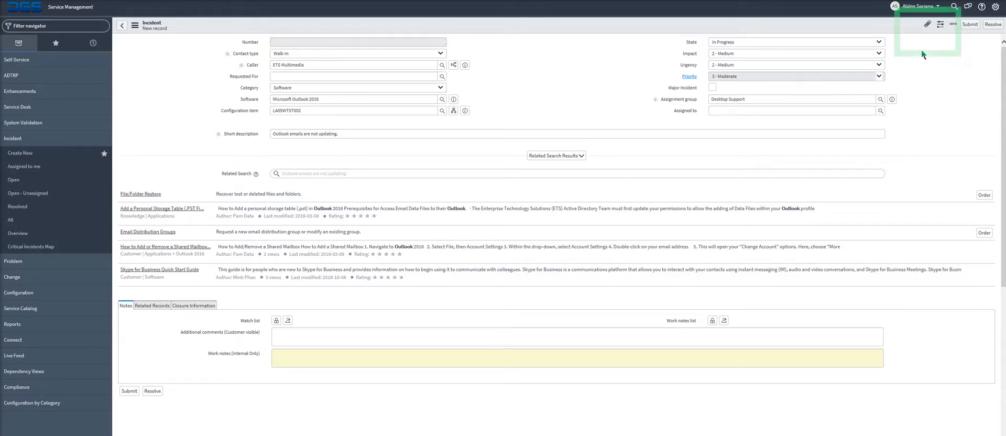
# Attach the image Test.png to the incident and close the Attachments window
pyautogui.click(928, 24)
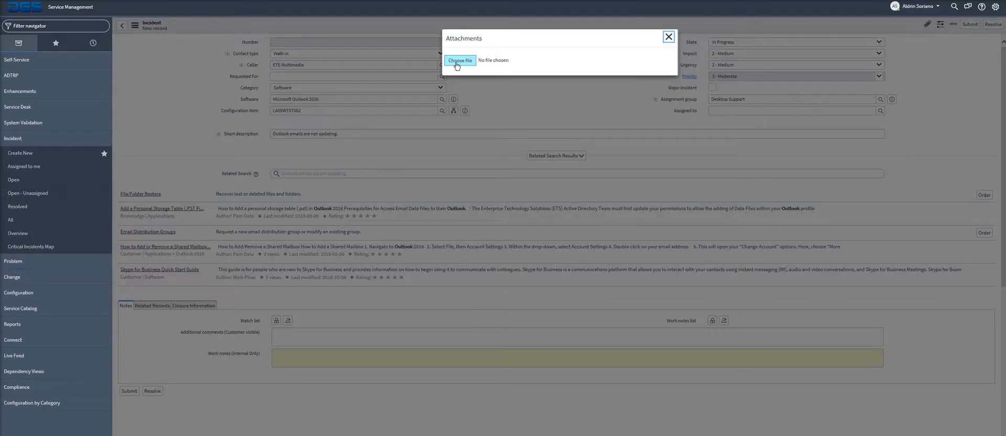
pyautogui.click(459, 61)
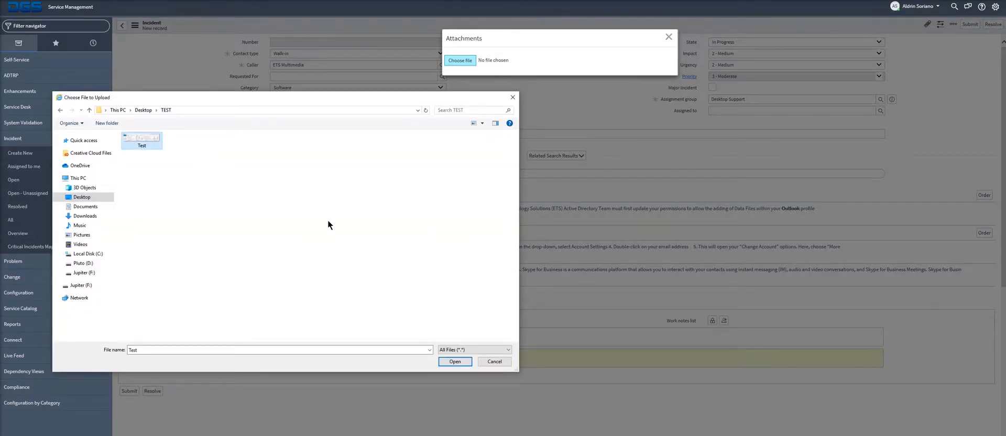
pyautogui.click(454, 362)
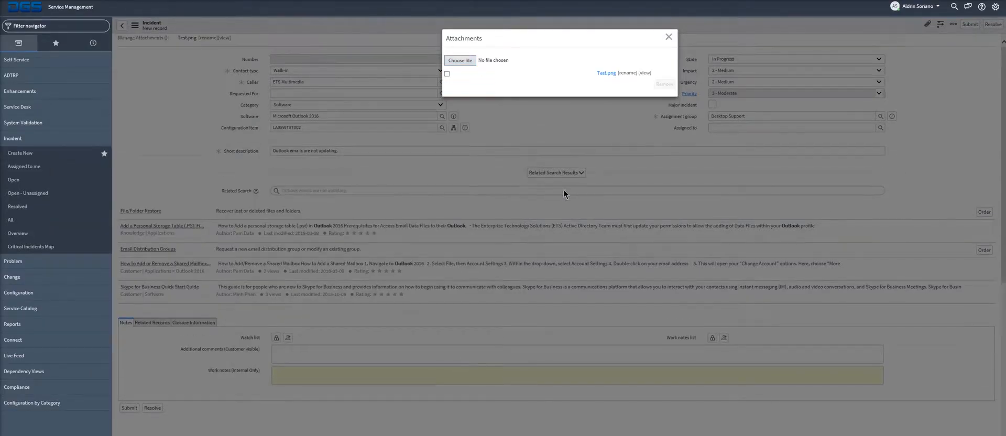
pyautogui.click(669, 36)
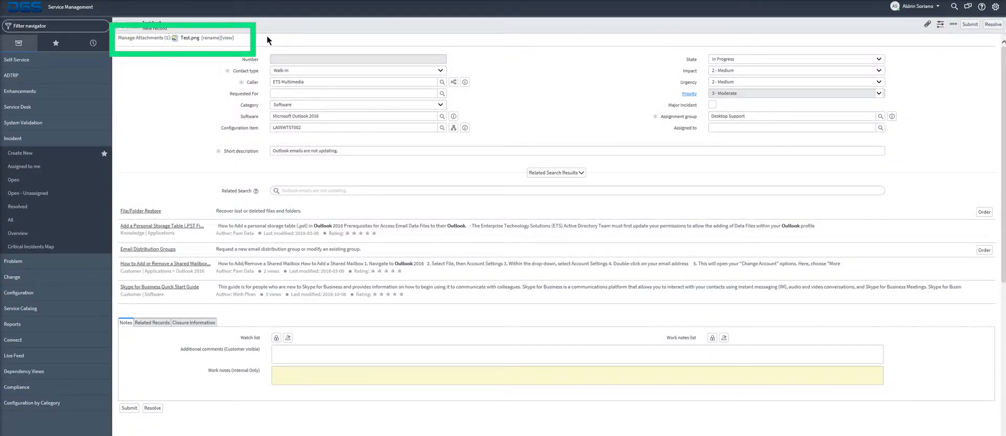
pyautogui.moveTo(979, 82)
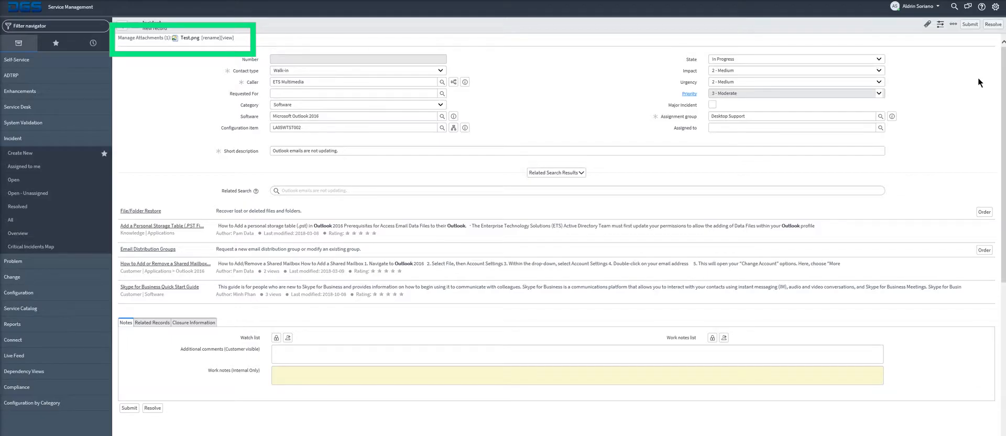
# Scroll to the Related Records section showing empty Problem and Parent Incident fields
pyautogui.scroll(-3)
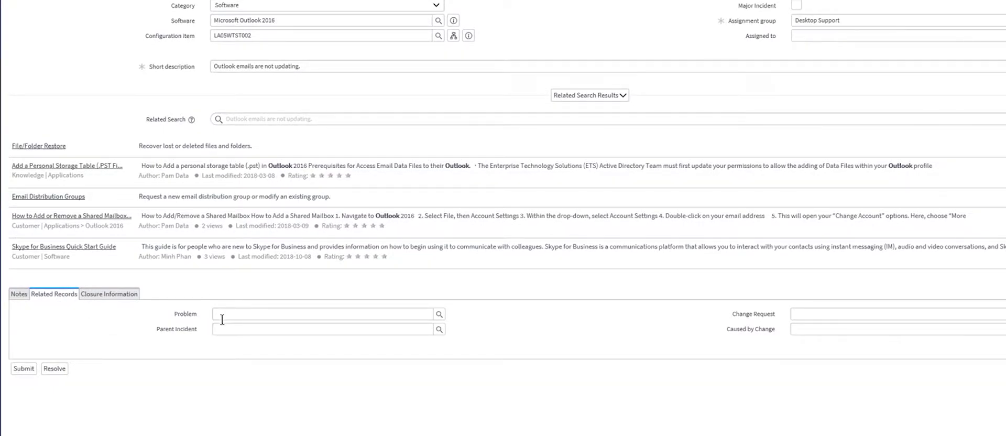
pyautogui.moveTo(199, 309)
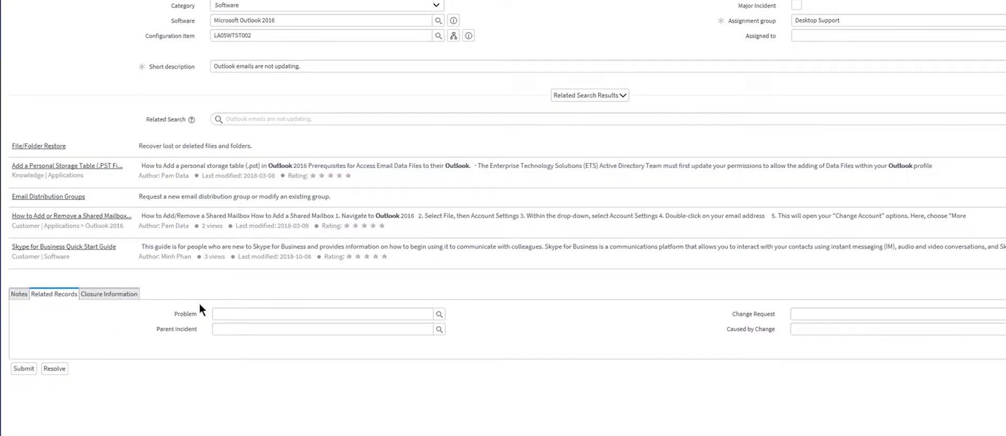
pyautogui.moveTo(109, 294)
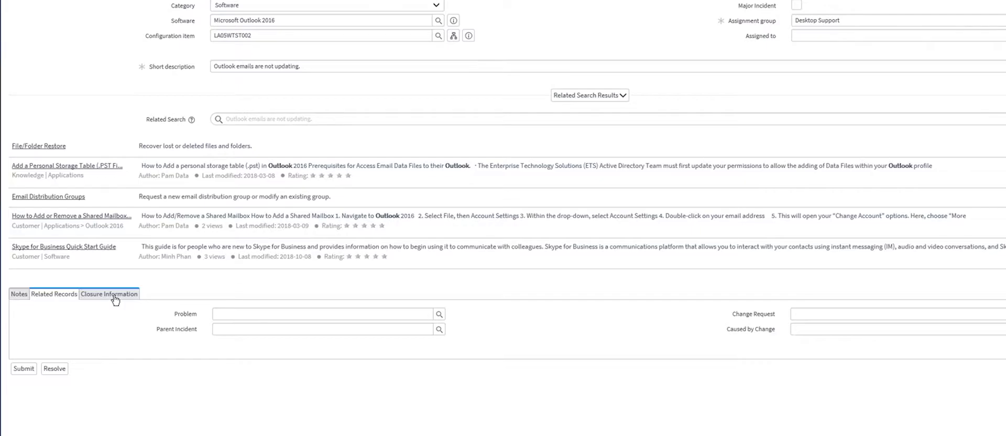
# In Closure Information, add resolution notes and set resolution code Solved (Permanently)
pyautogui.click(108, 293)
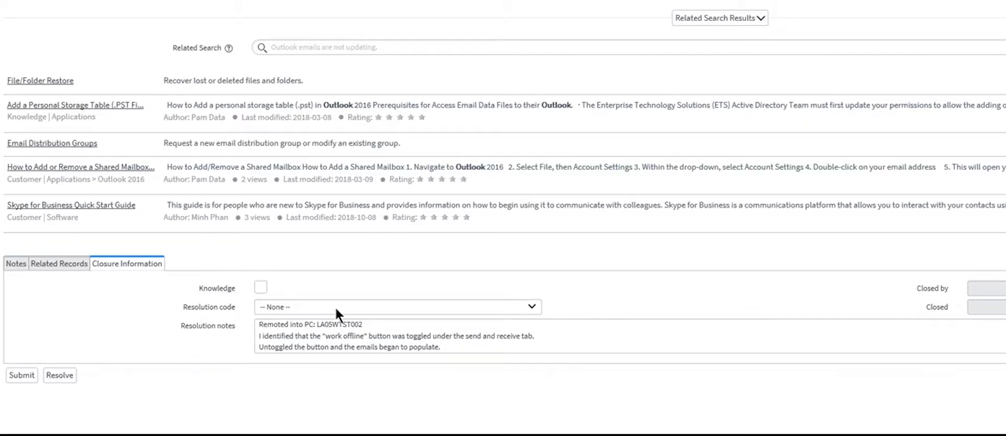
pyautogui.click(396, 306)
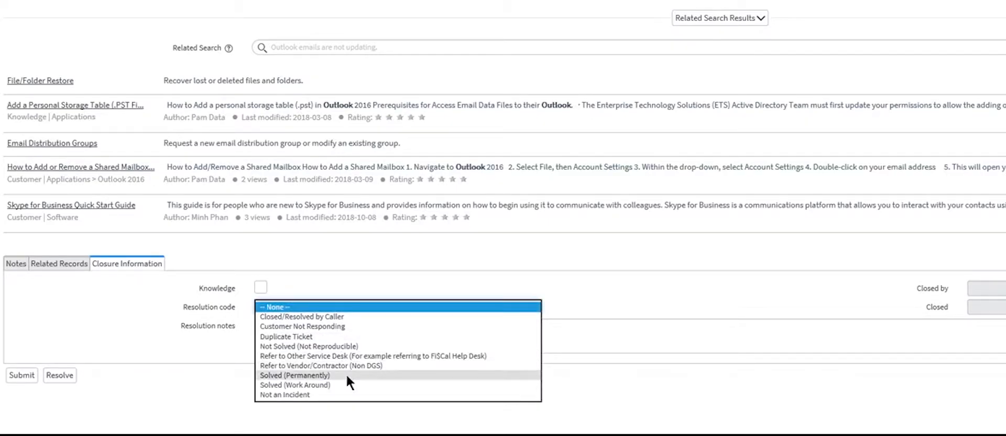
pyautogui.click(295, 376)
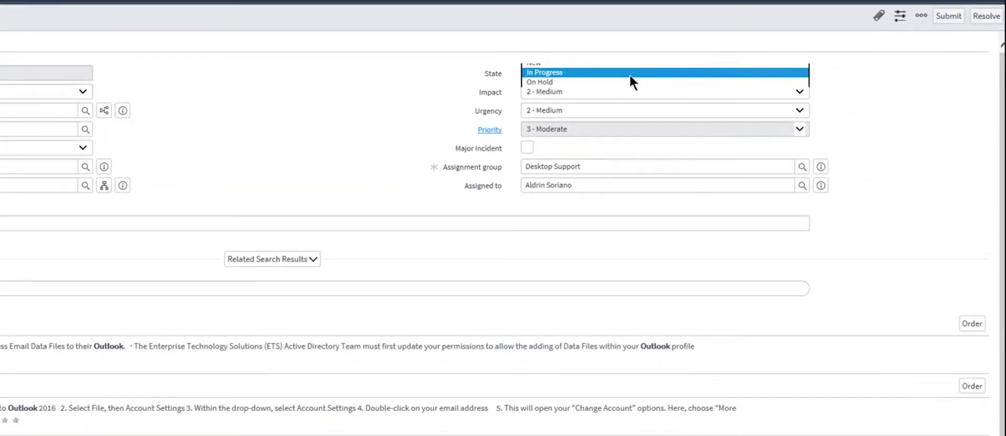
pyautogui.moveTo(653, 84)
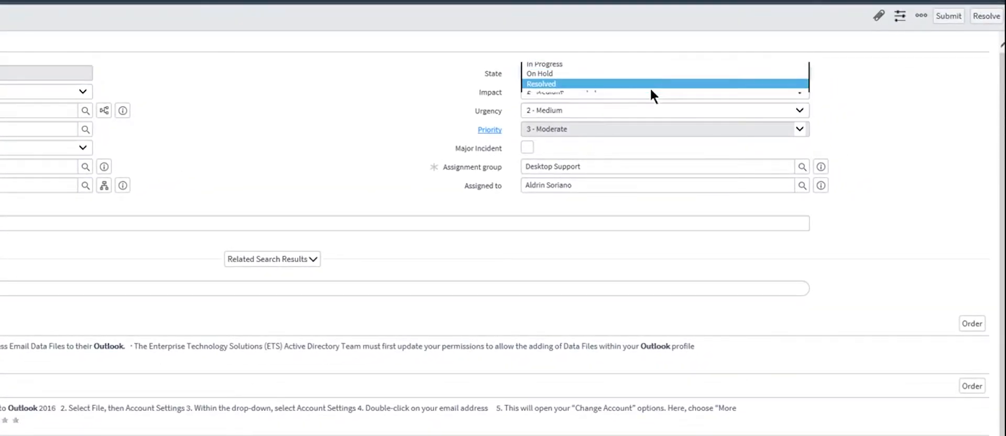
# Set the incident state to Resolved
pyautogui.click(541, 84)
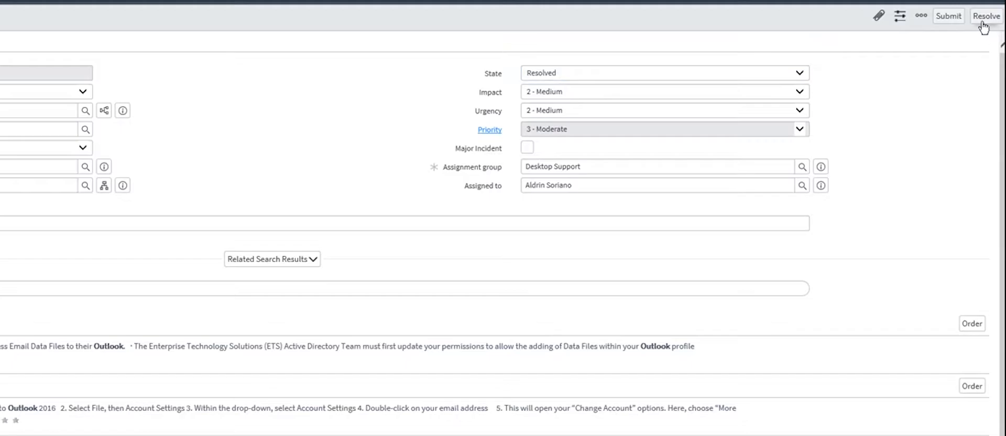